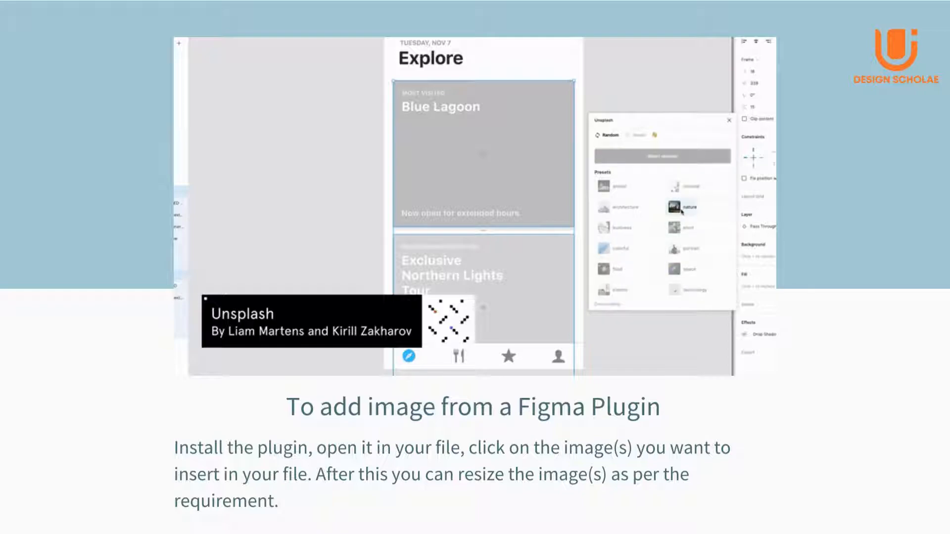
Step: Bring up Figma's main menu search with the four rectangles still selected
left_click(698, 207)
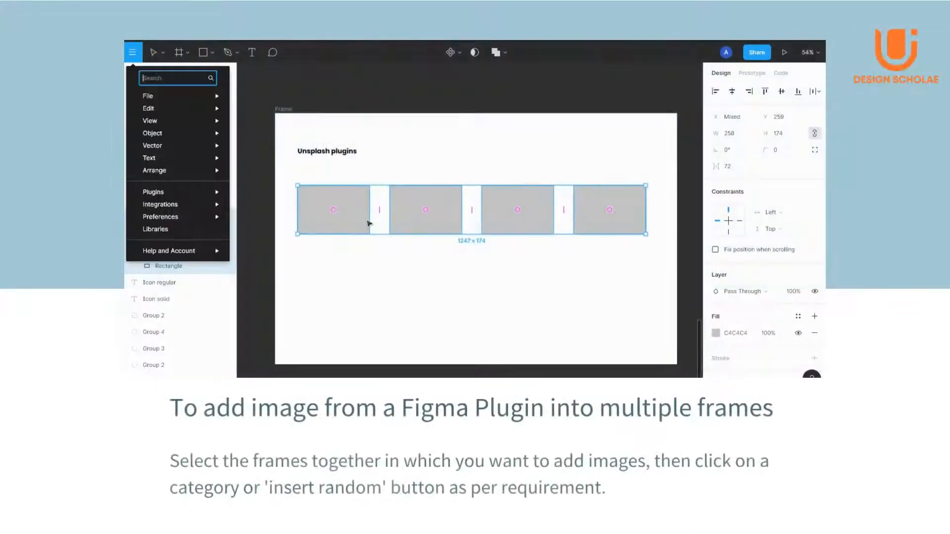
Step: Find the Unsplash plugin via 'unsp' and fill the selected rectangles with Insert random
type("unsp")
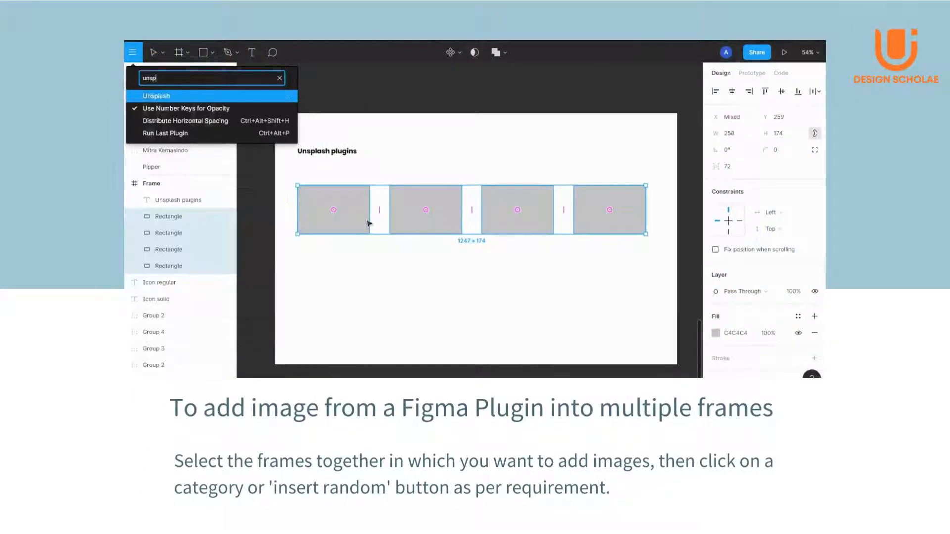
left_click(155, 96)
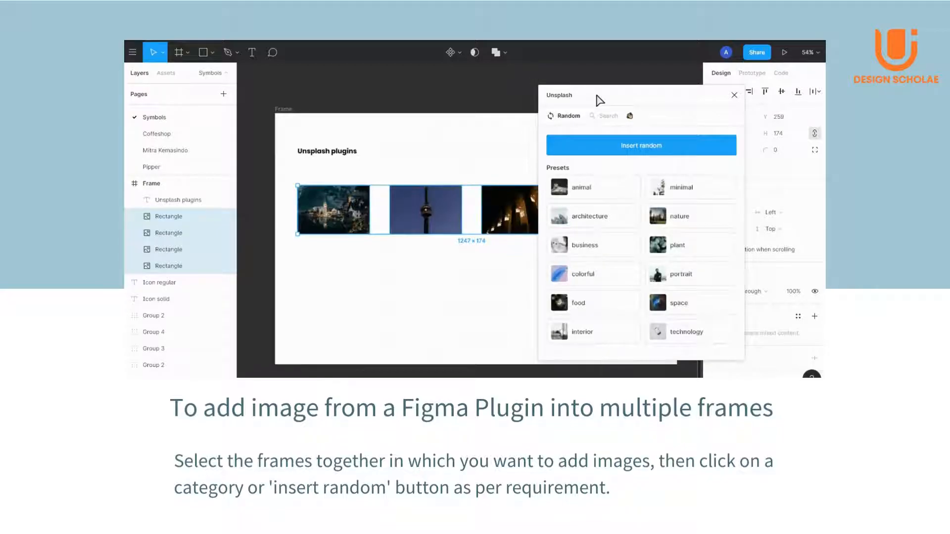
left_click(641, 144)
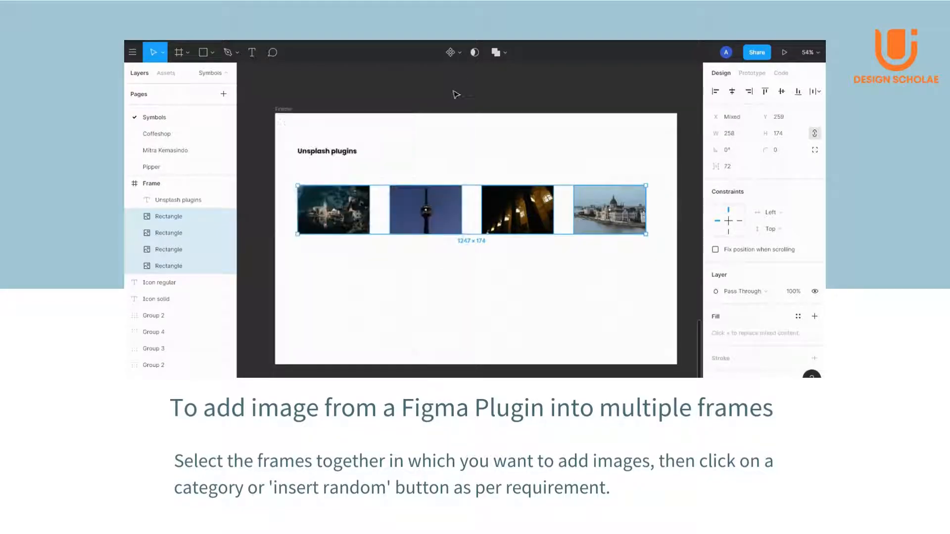
Step: Reopen the command search and look up 'unsp' again for the Unsplash plugin
left_click(132, 53)
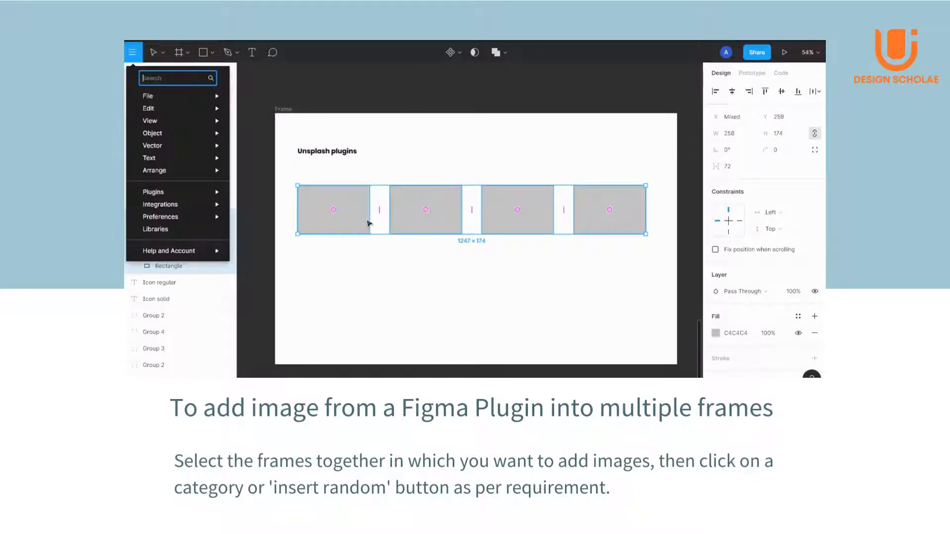
type("unsp")
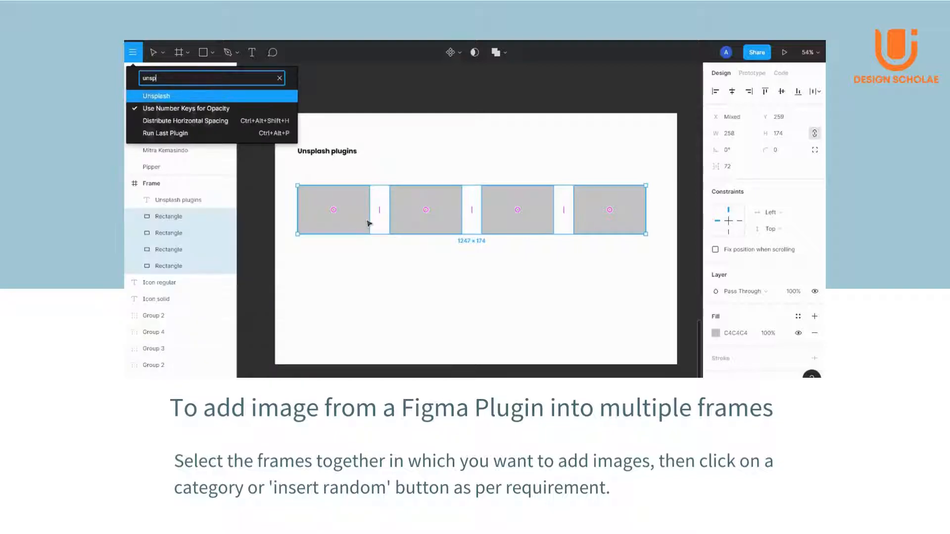